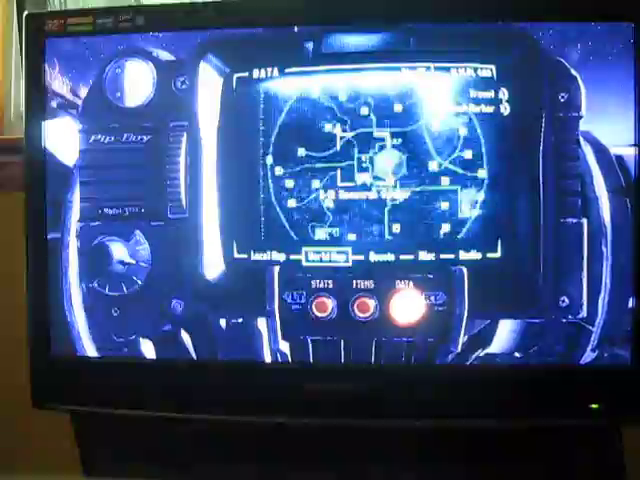
Close the Pip-Boy world map and return to the game world
{"action": "key", "text": "escape"}
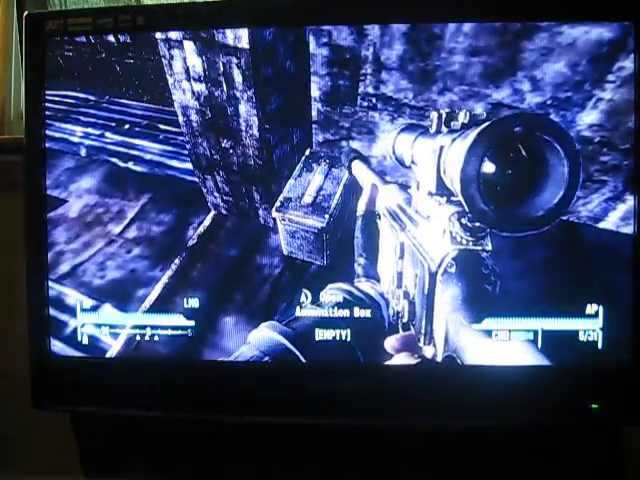
Bring up the Pip-Boy Stats screen showing the S.P.E.C.I.A.L. attributes after reaching the empty ammunition box
{"action": "key", "text": "Tab"}
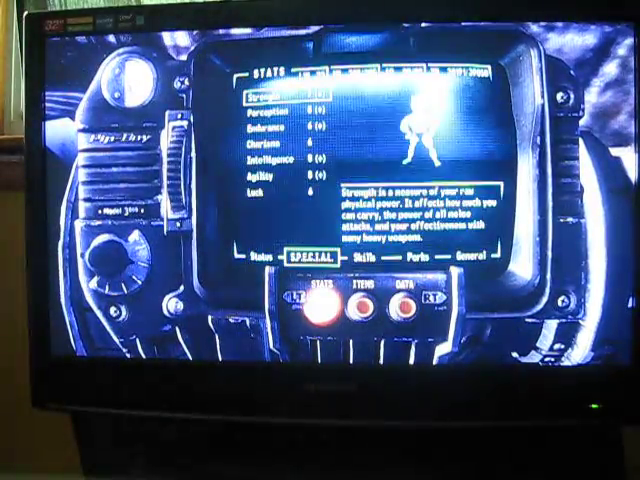